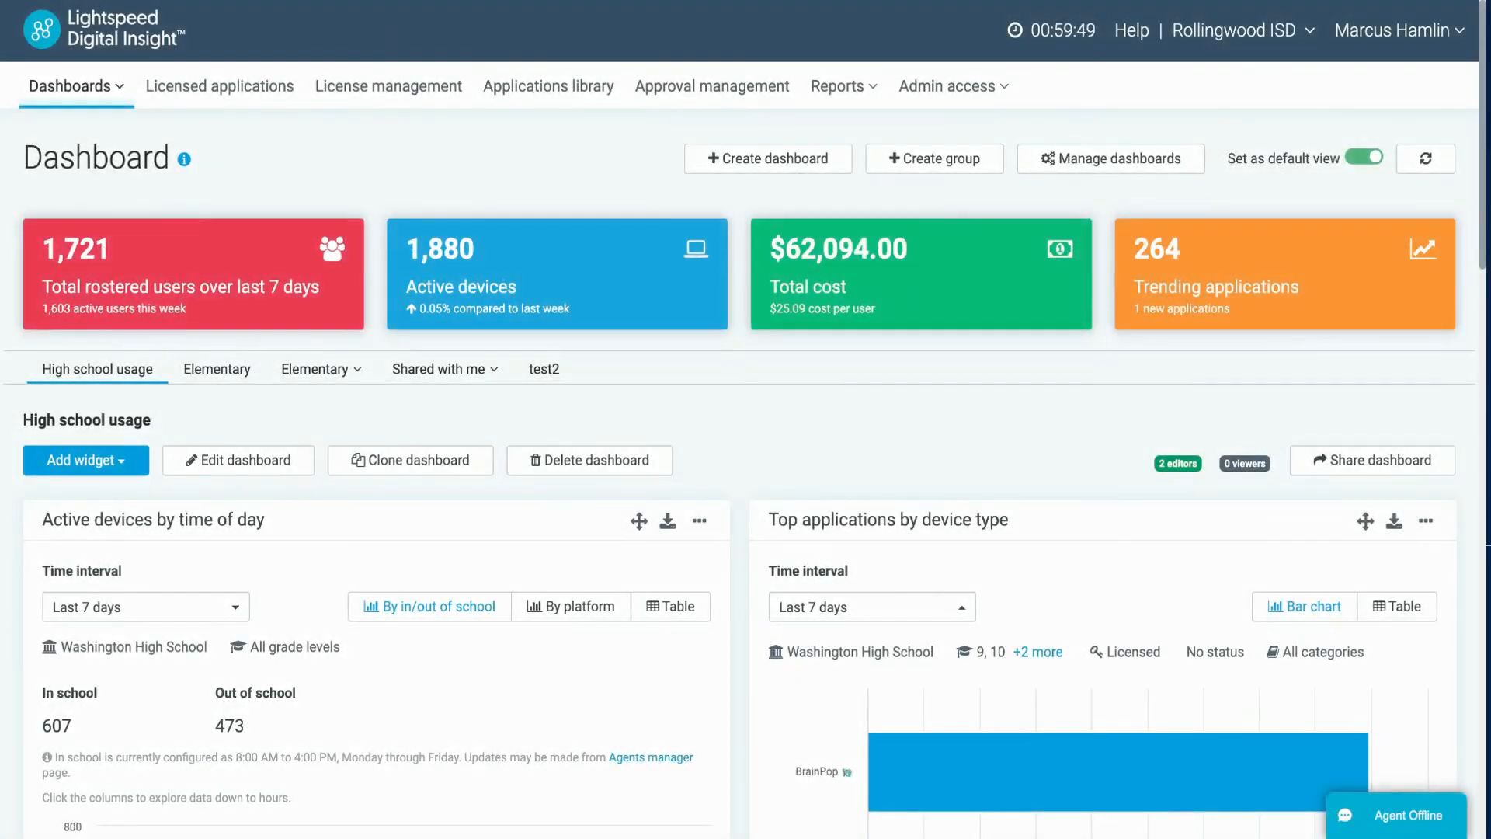
mouse_move(219, 86)
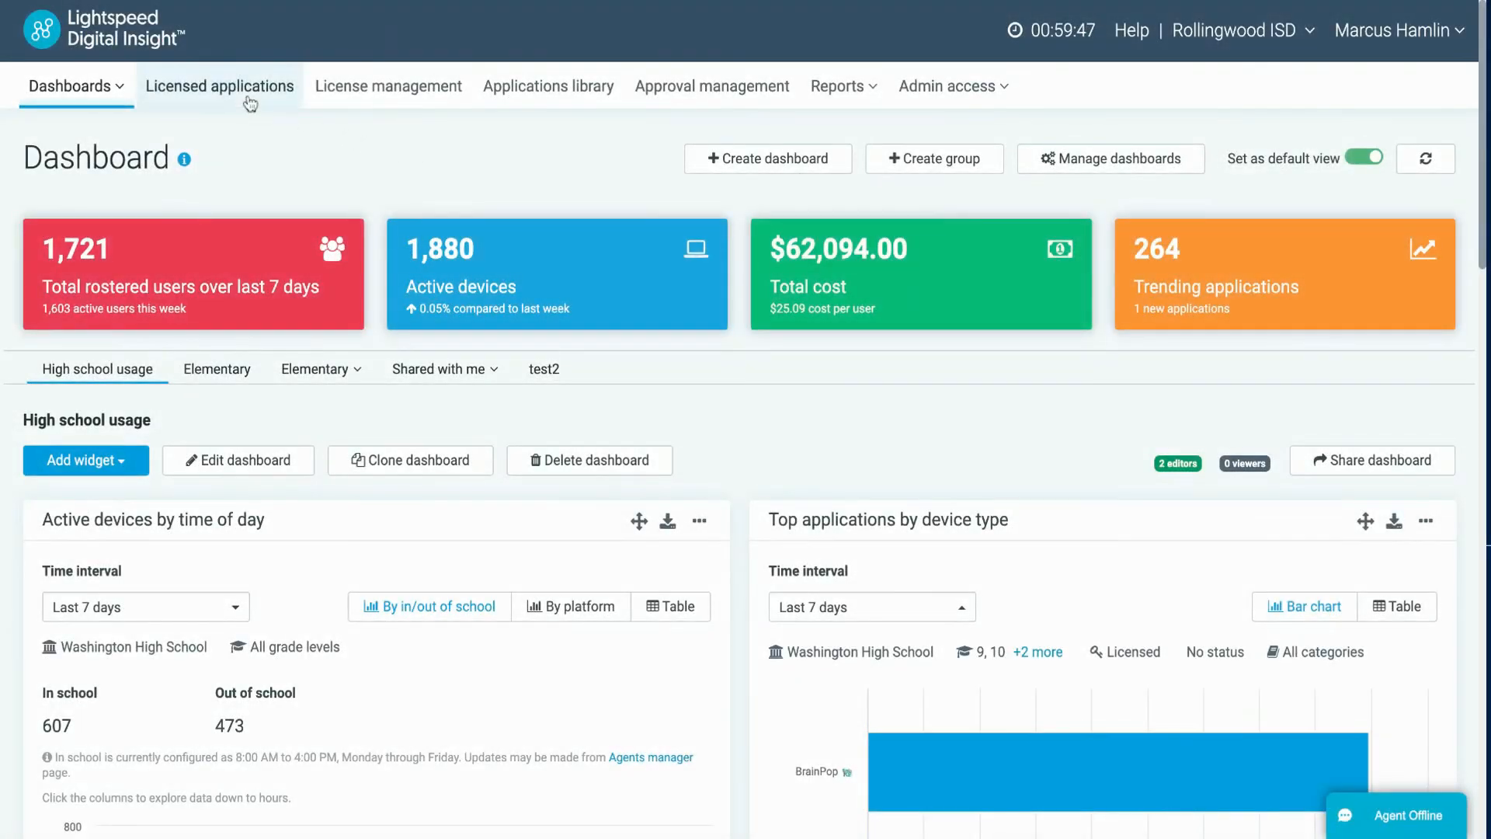
Open the Licensed applications page from the top navigation bar
left_click(219, 86)
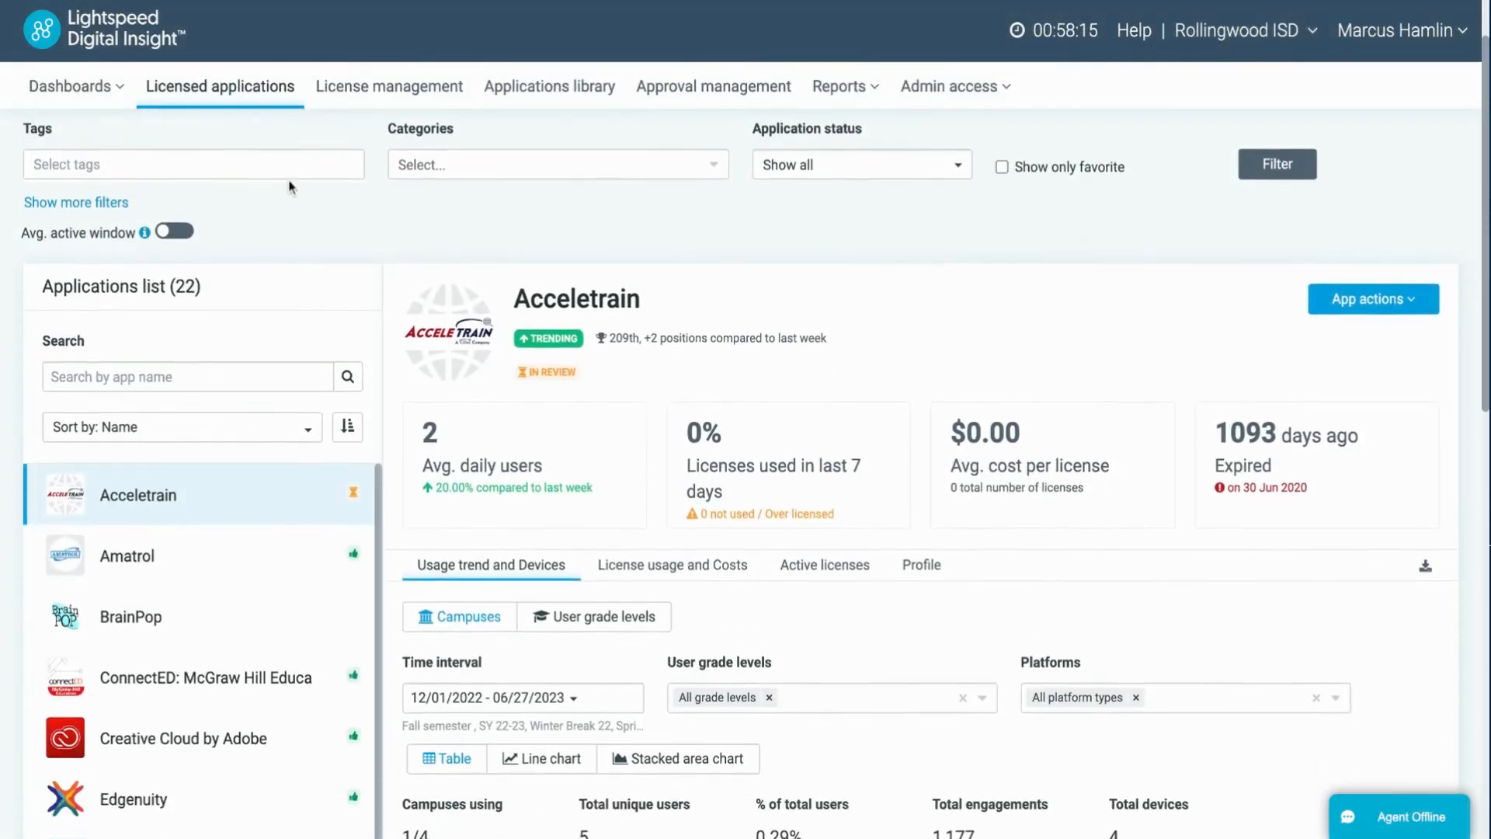
Scroll down i-Ready's page to its usage trend and campus usage table
scroll("down", 3)
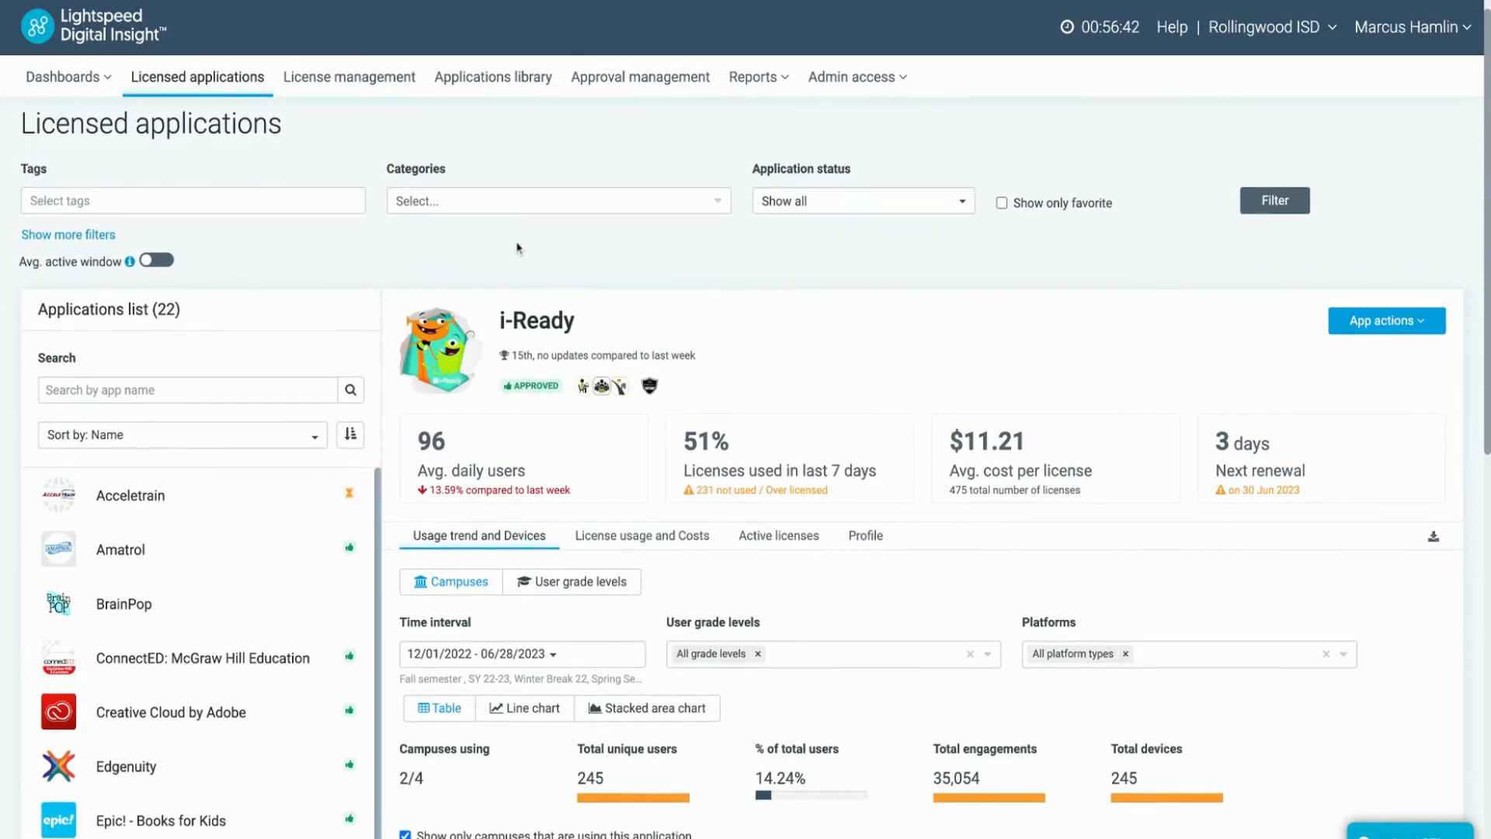
scroll("down", 3)
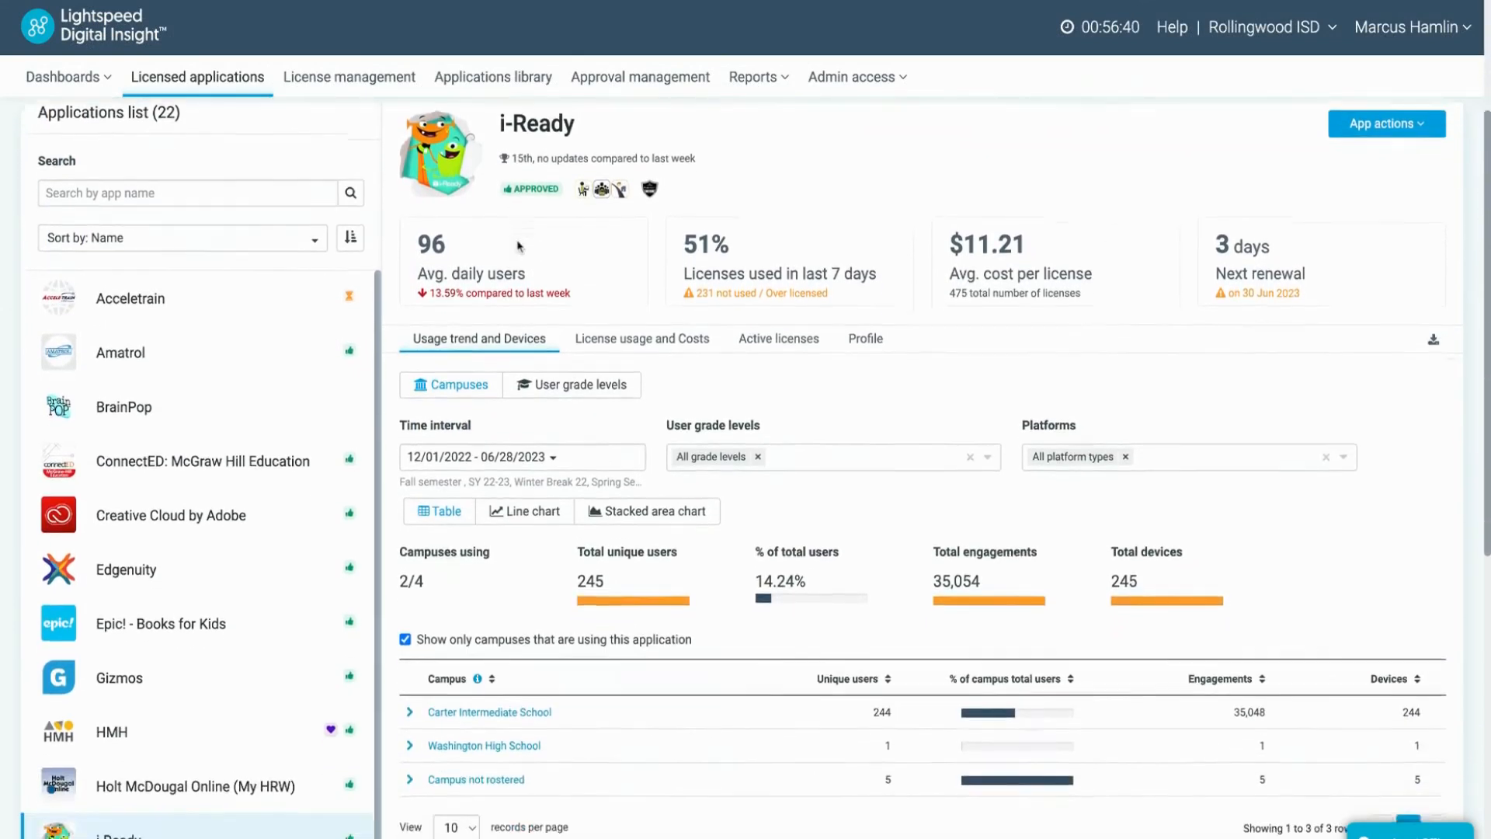
scroll("down", 3)
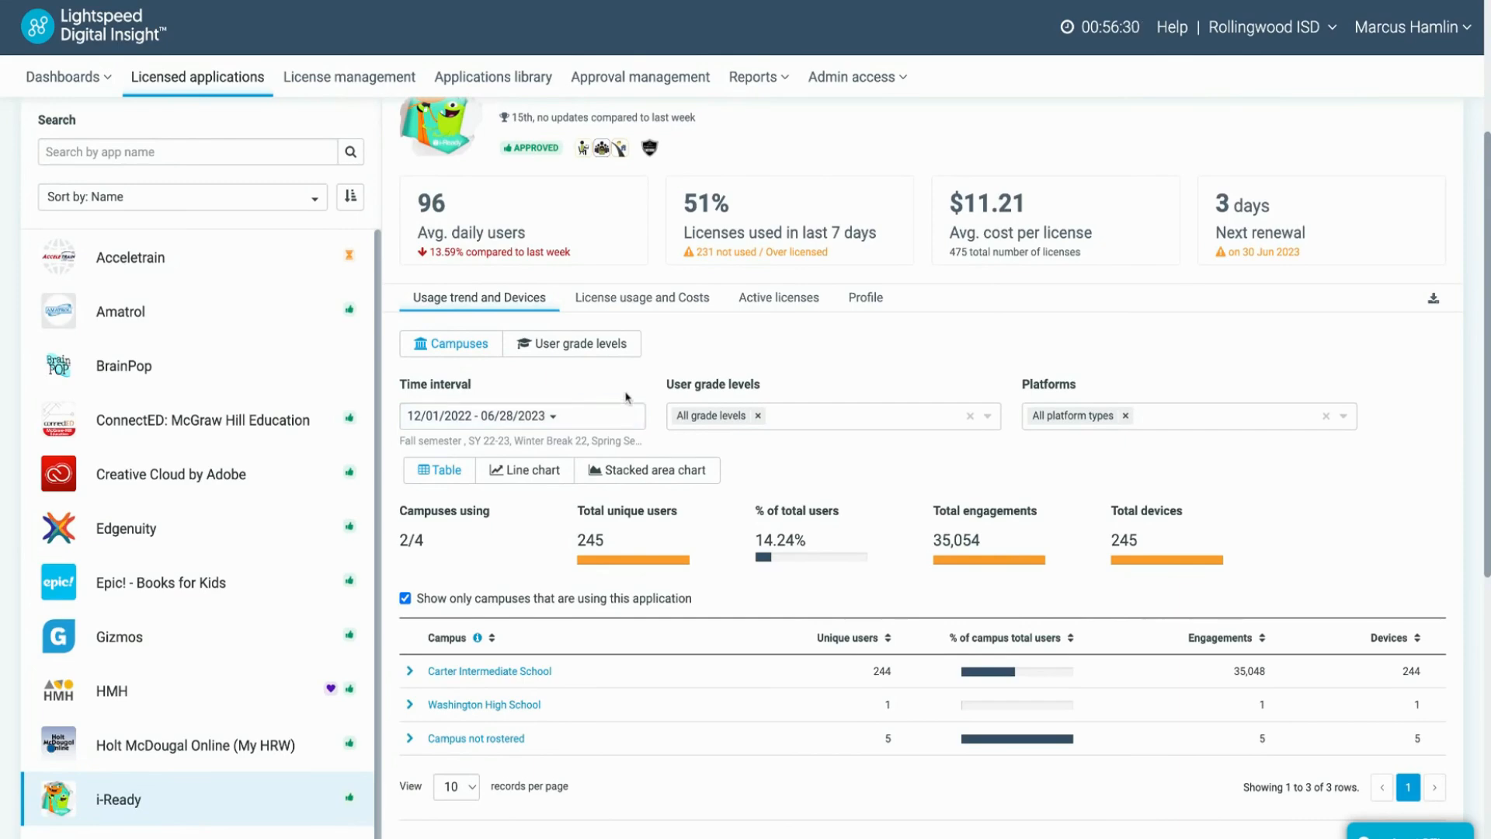
mouse_move(705, 567)
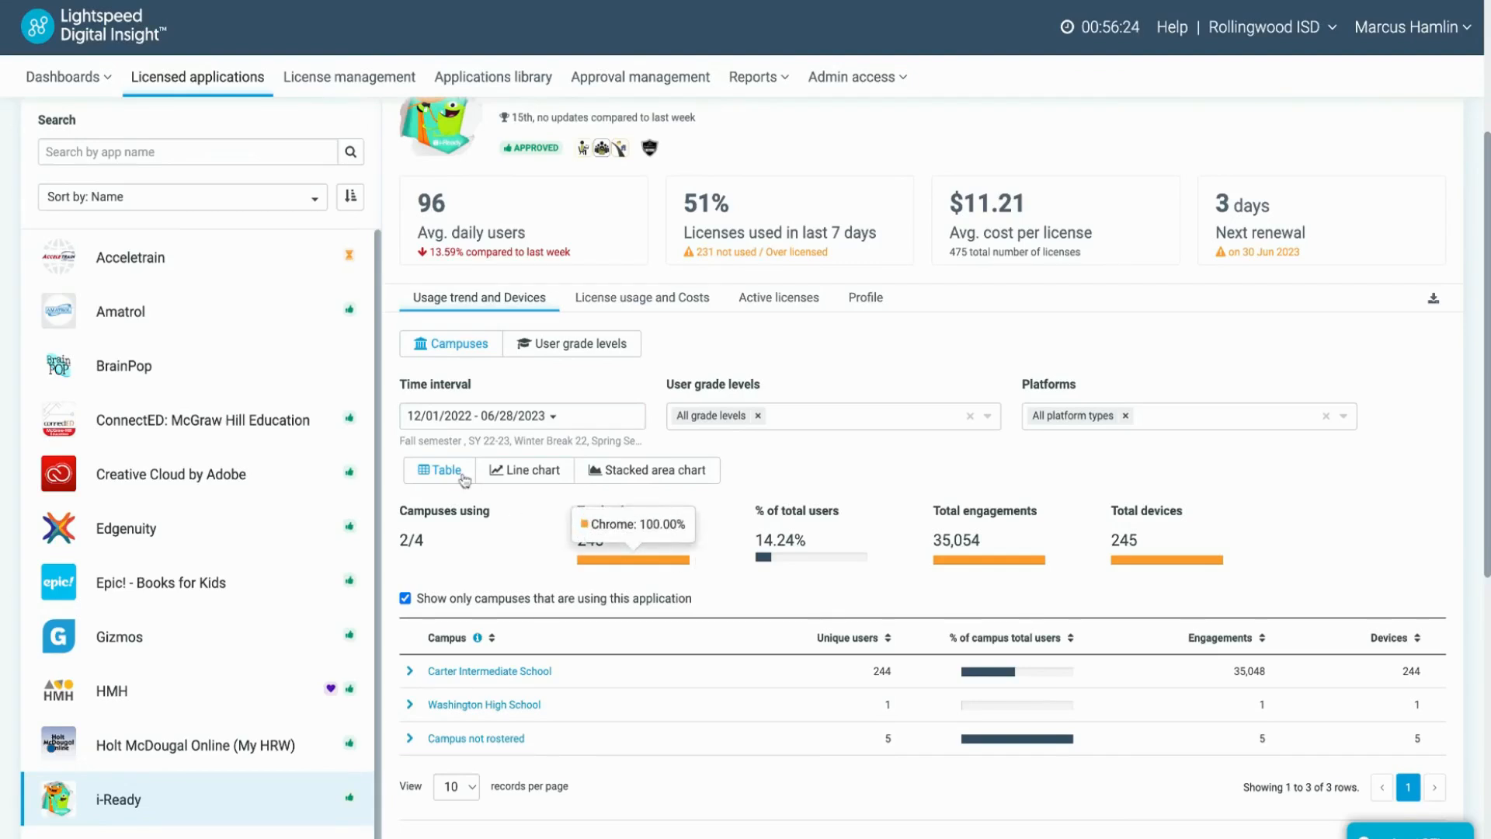
left_click(580, 344)
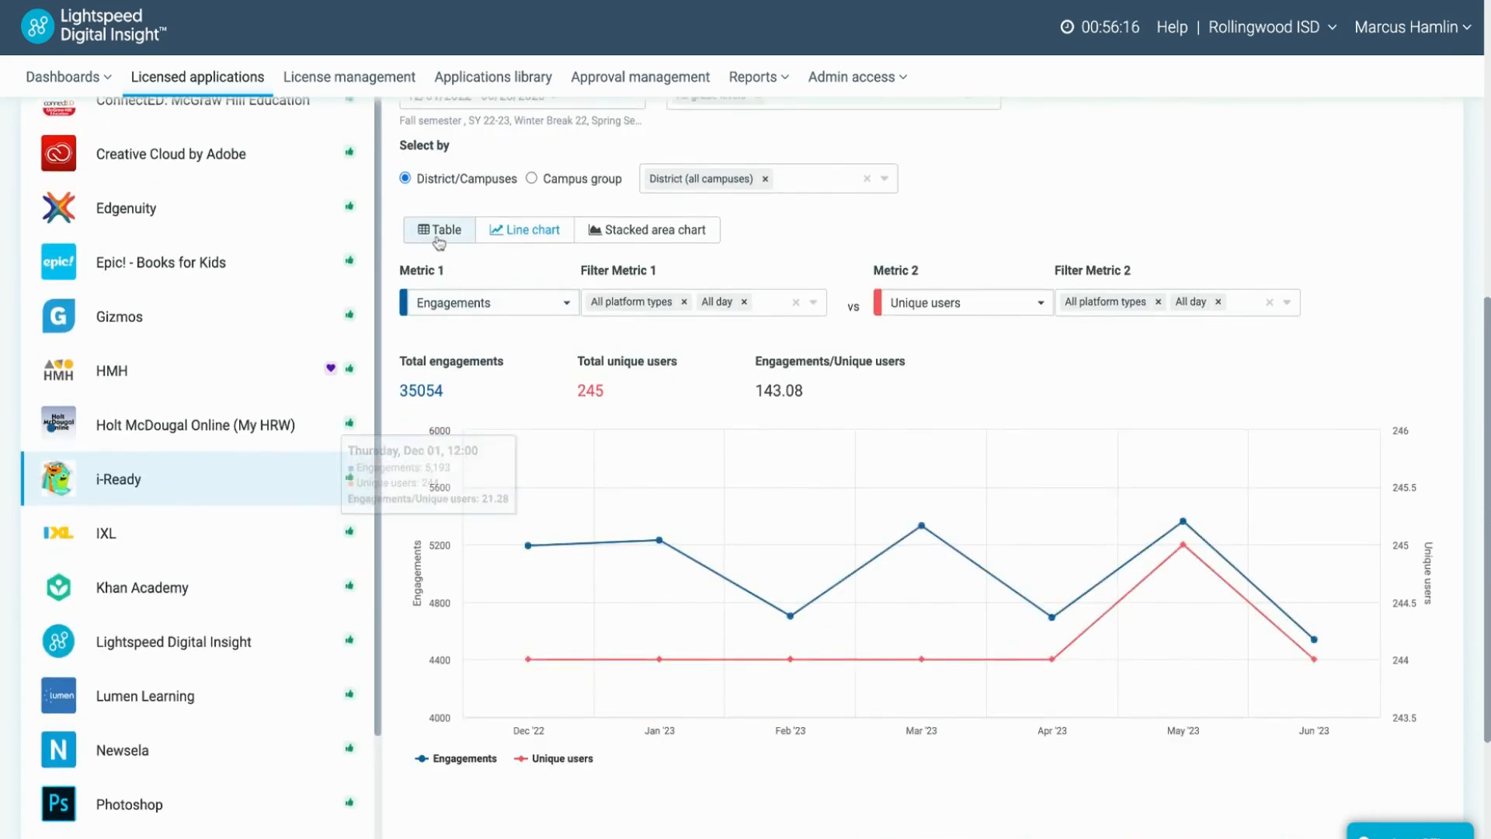
left_click(438, 229)
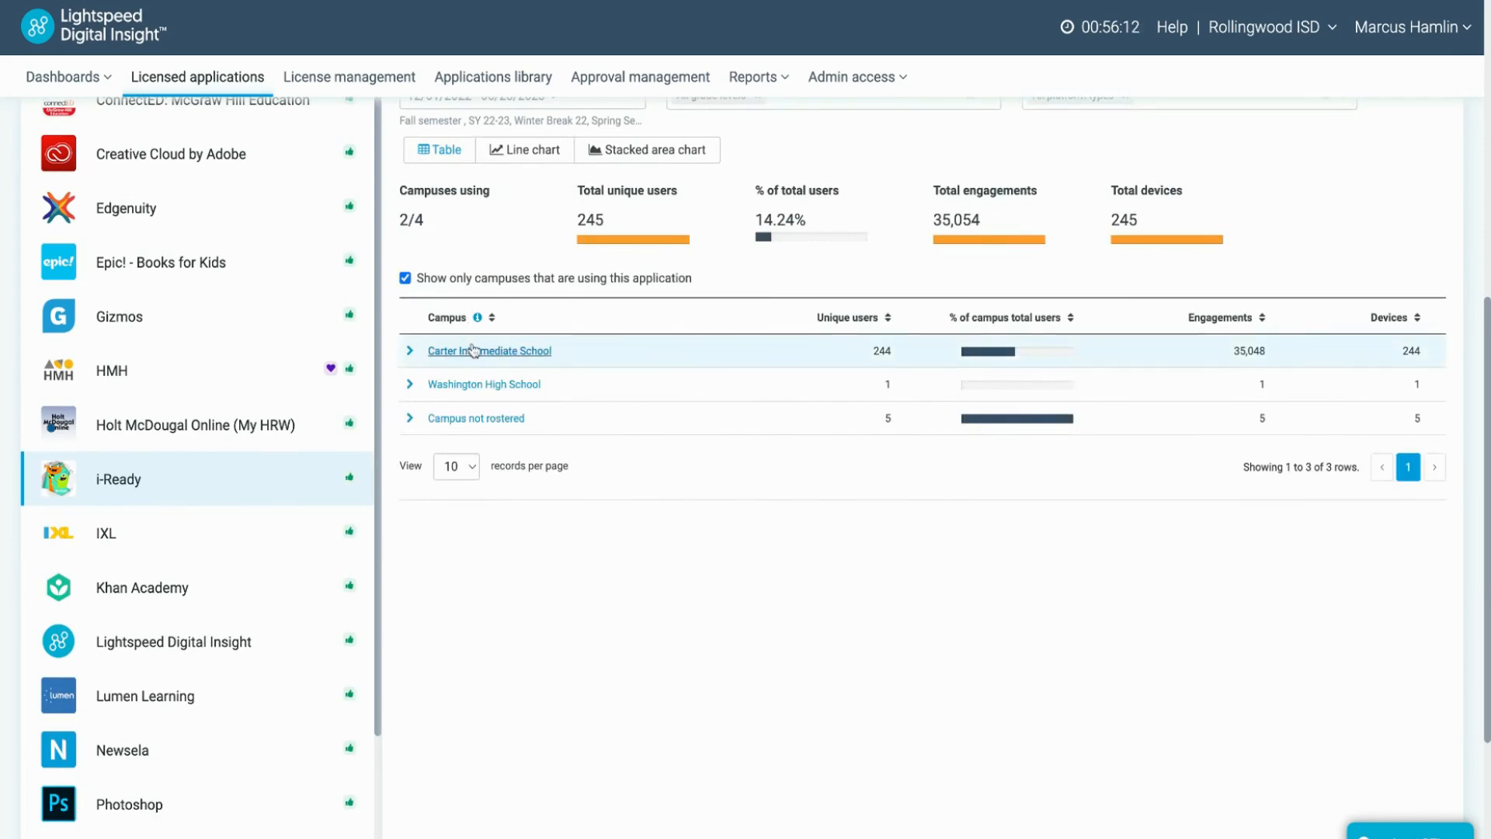
left_click(488, 350)
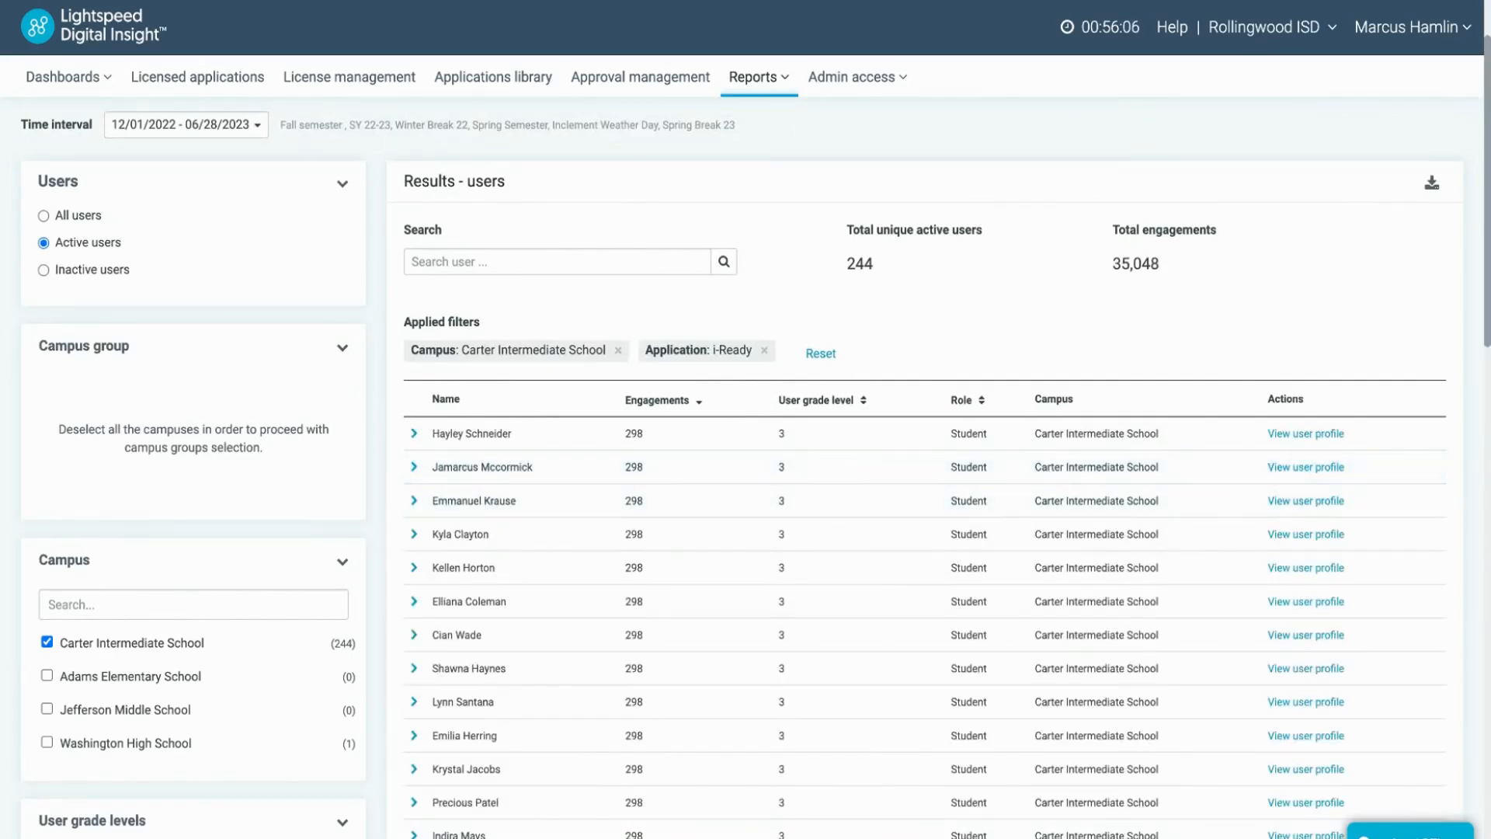
left_click(197, 77)
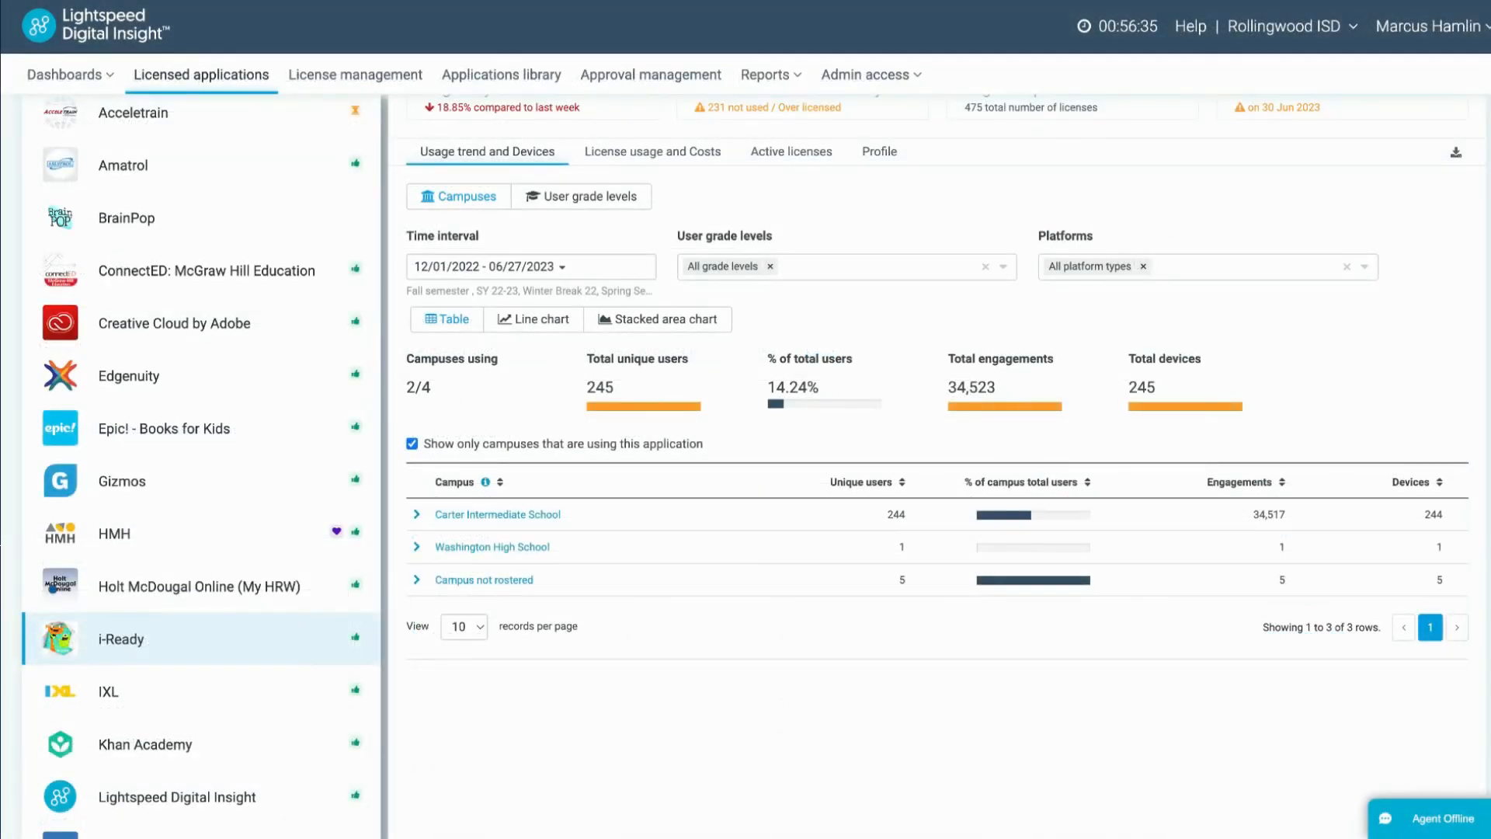
mouse_move(715, 181)
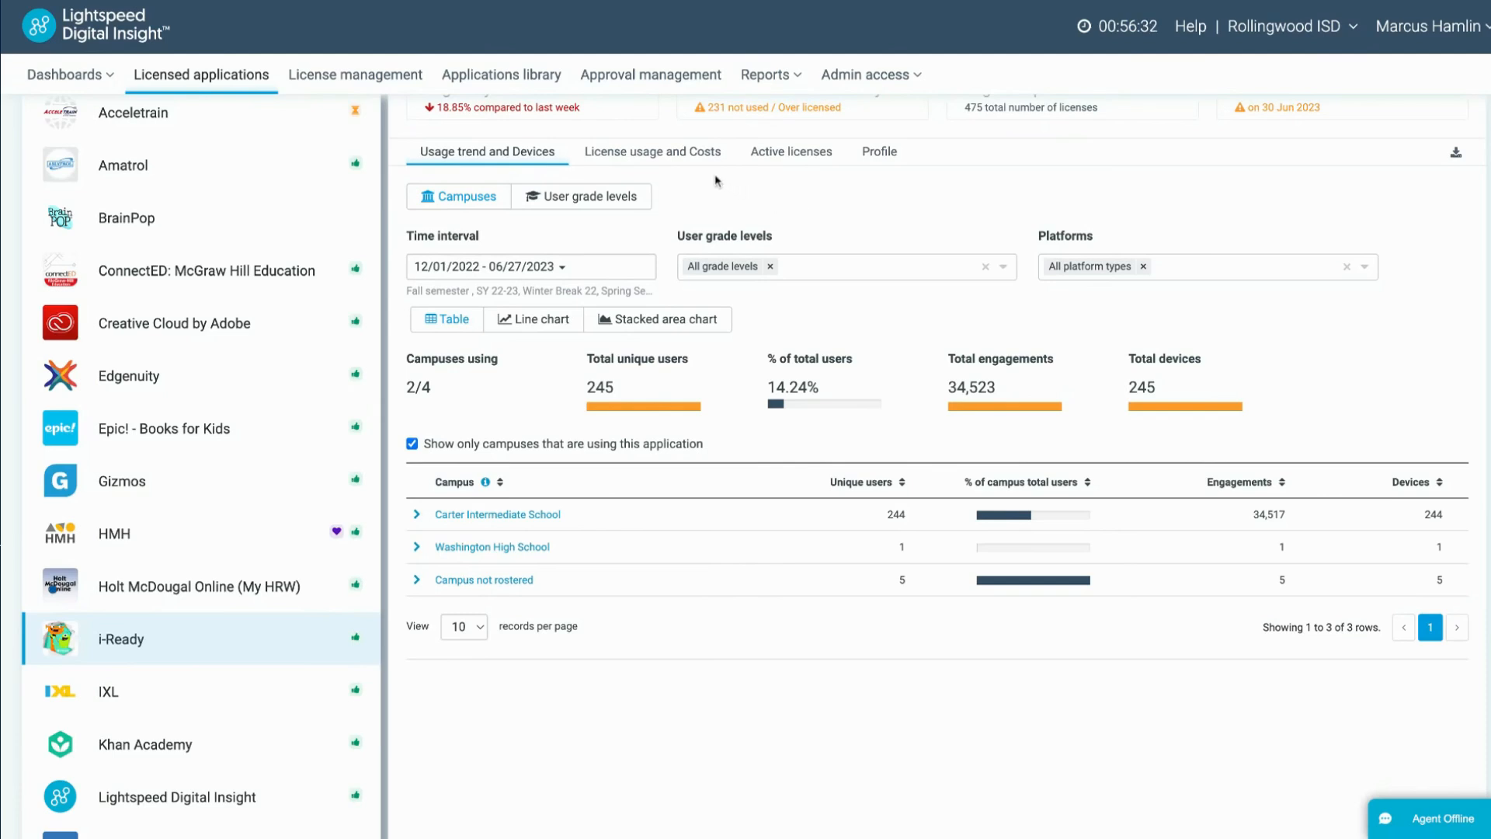
Show i-Ready's License usage and Costs: 367 of 475 licenses used, $3,049.83 total
left_click(653, 152)
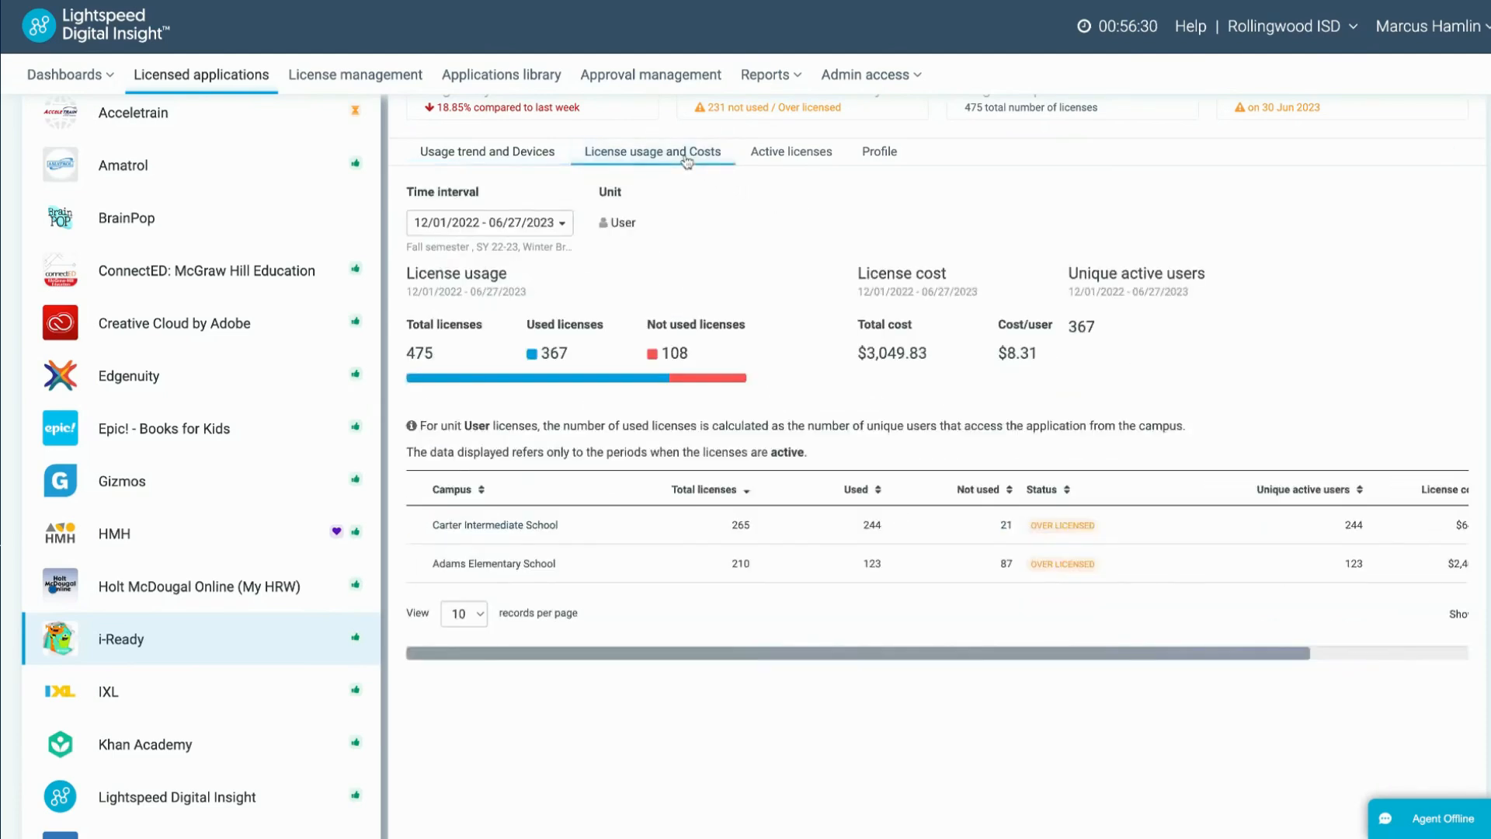
mouse_move(681, 177)
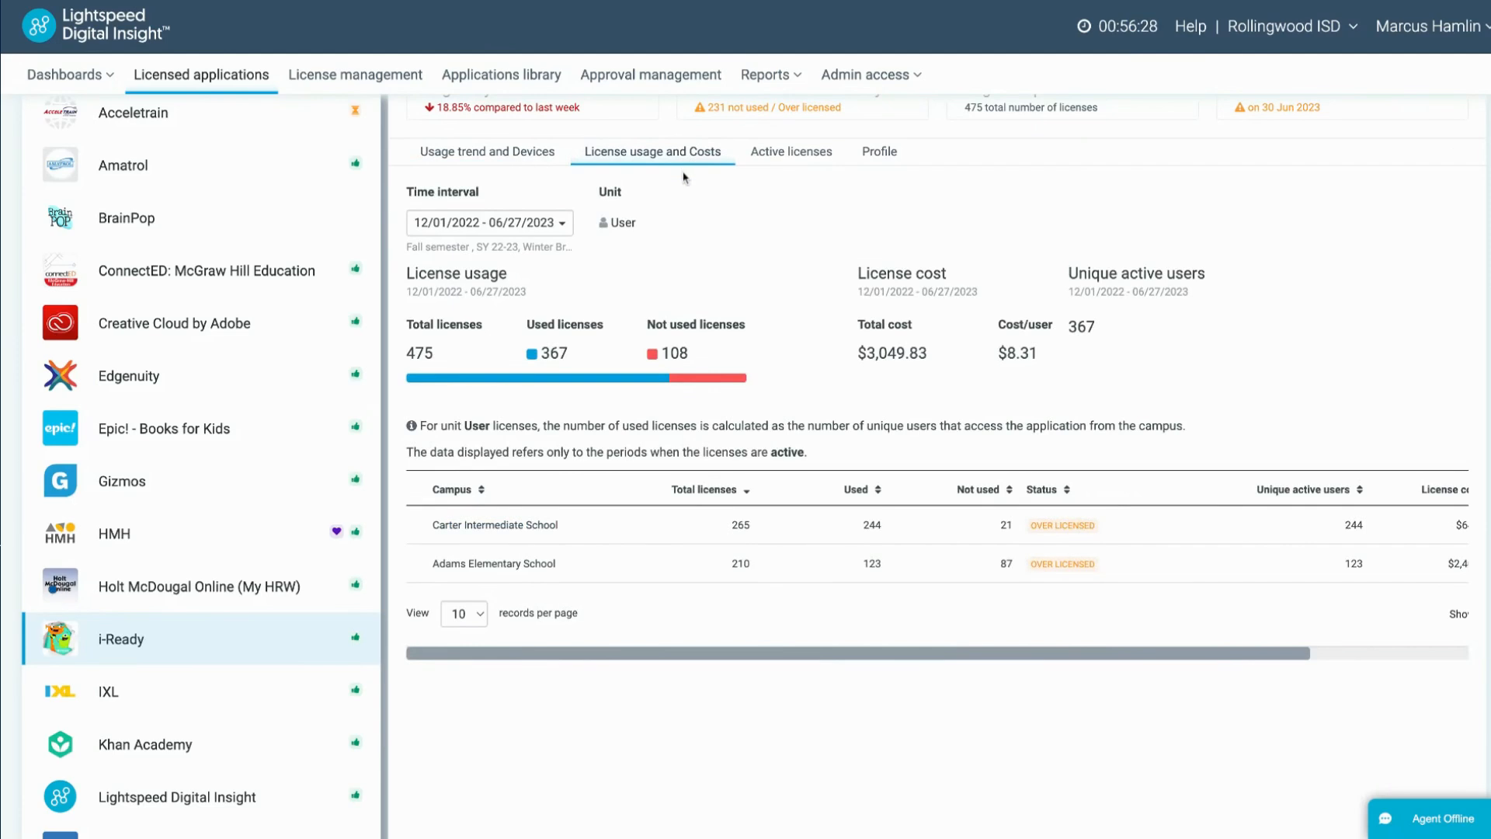
mouse_move(689, 202)
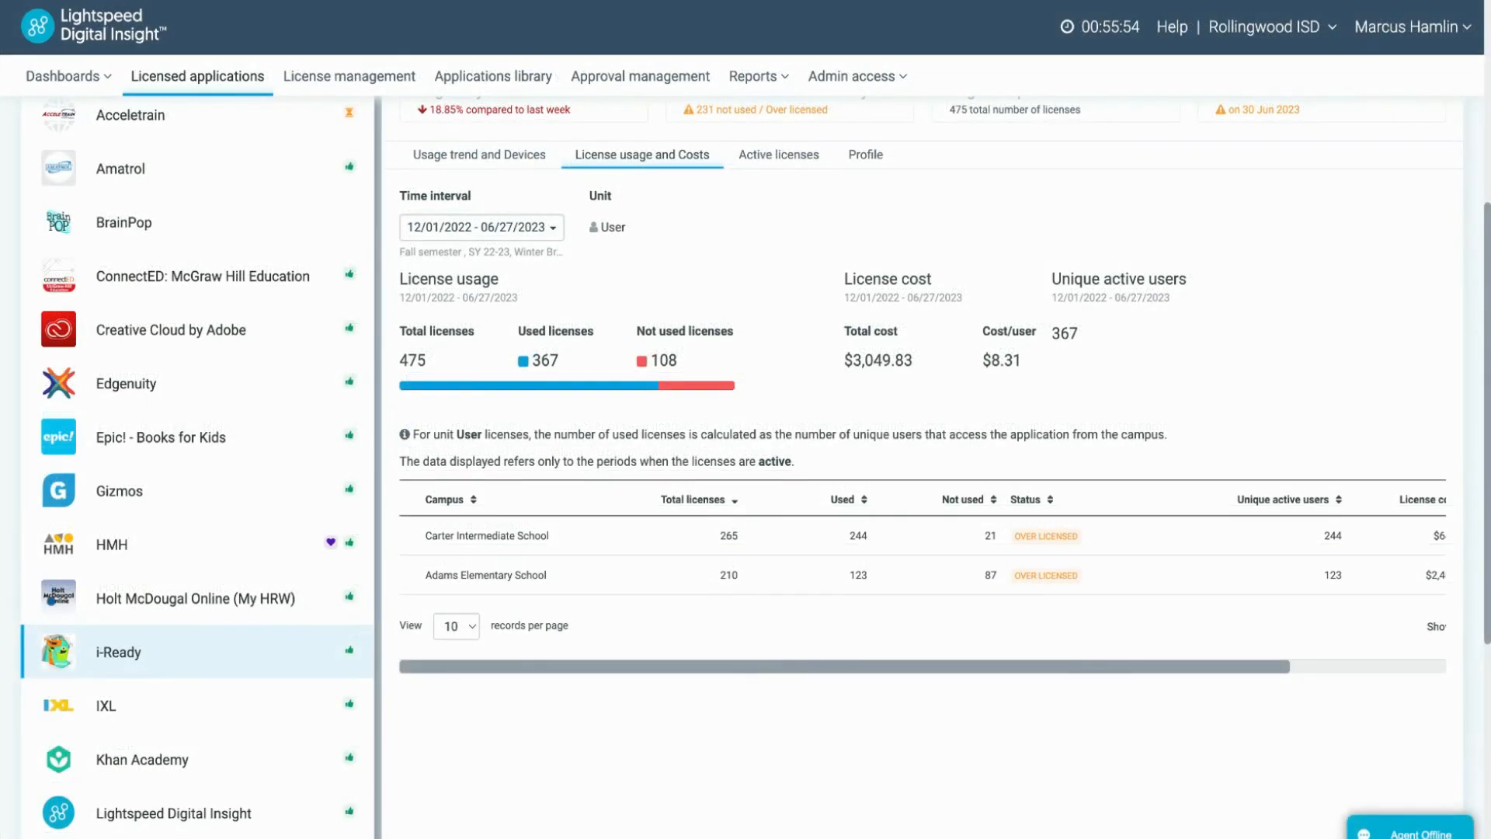
mouse_move(723, 190)
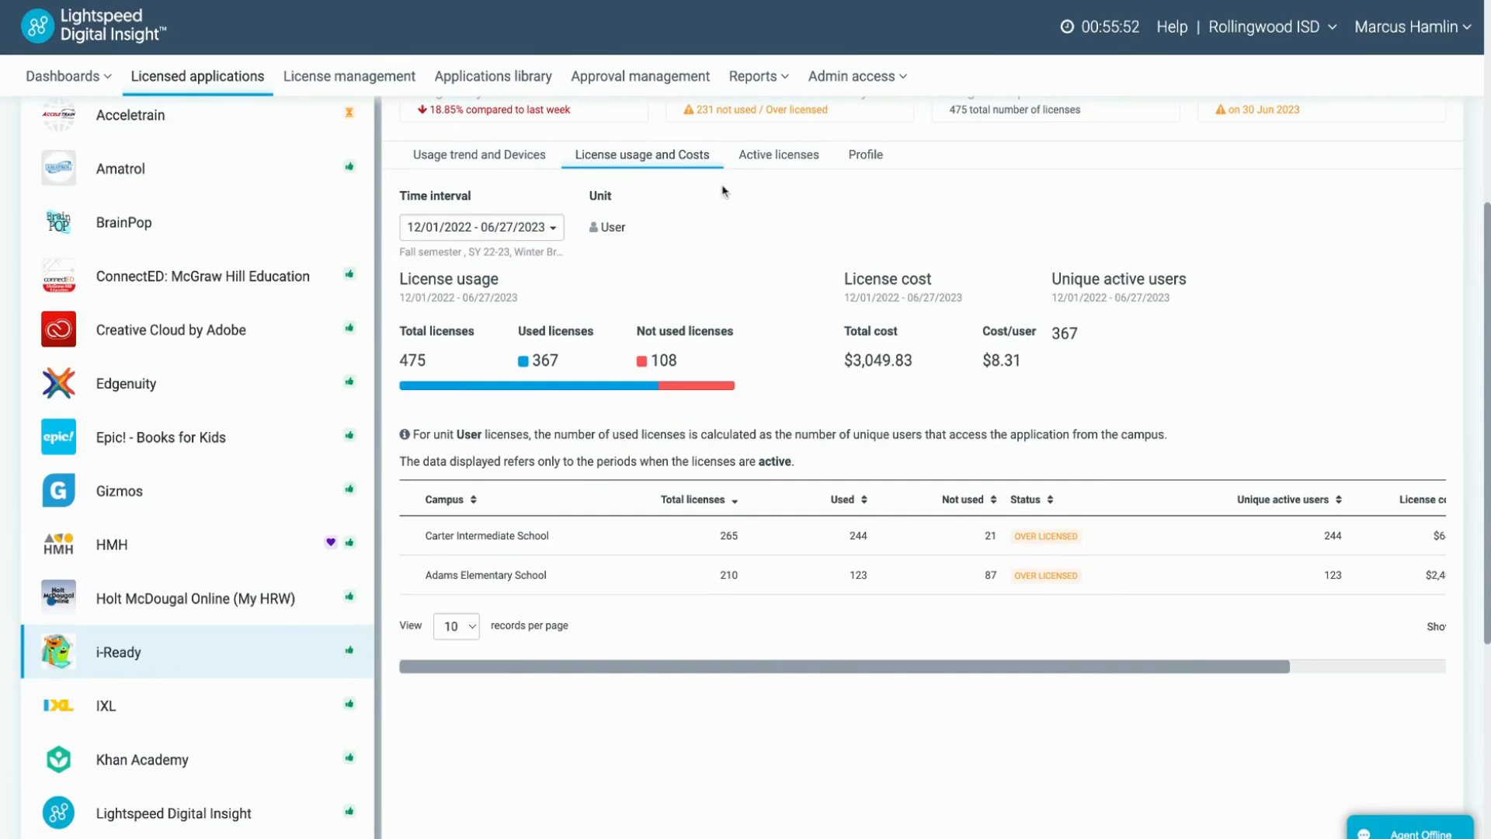
Review i-Ready's 8-license history, then display its Profile with tags and publisher details
left_click(778, 154)
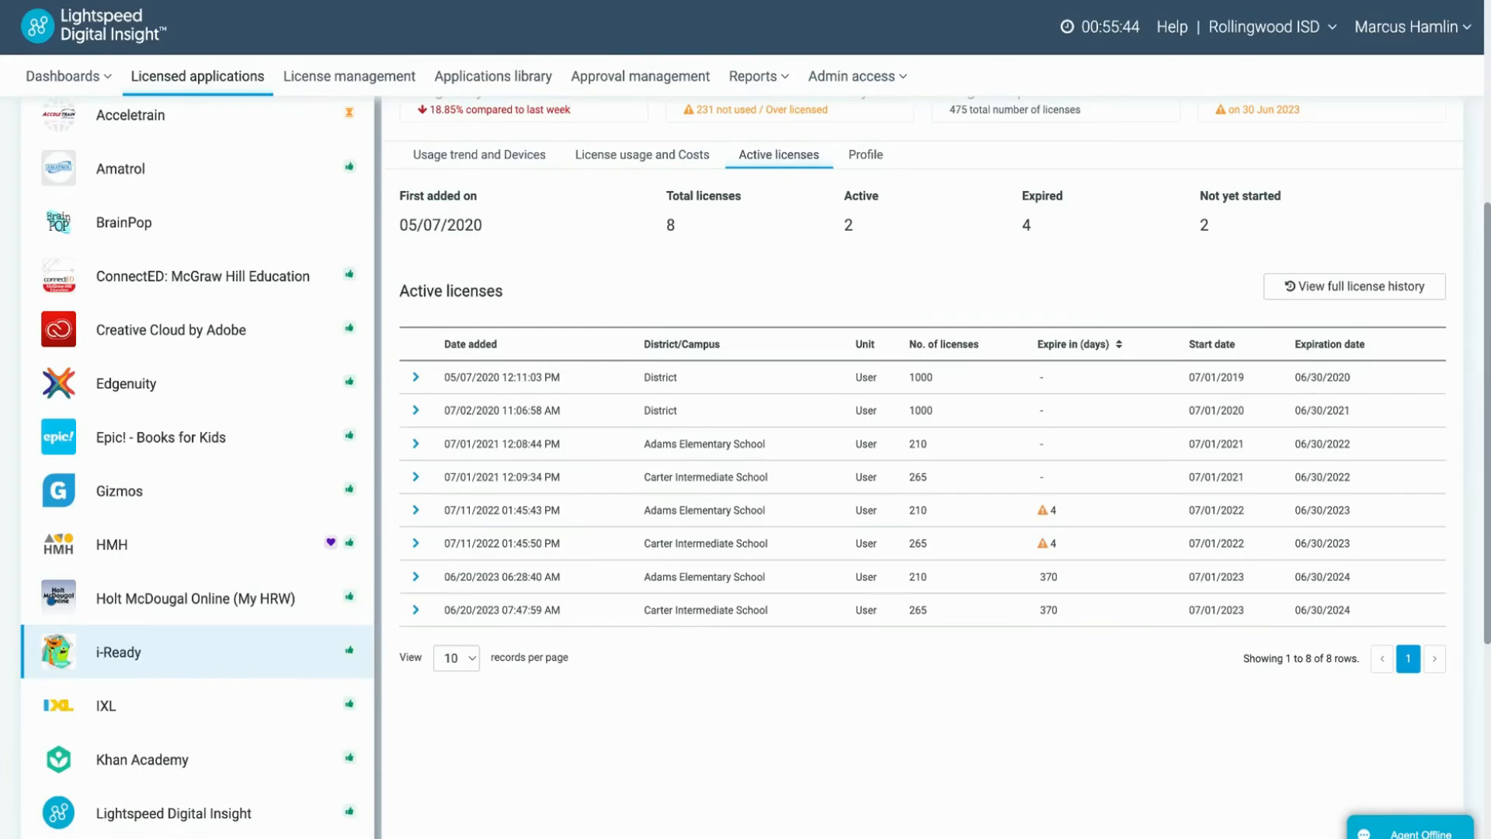
left_click(864, 153)
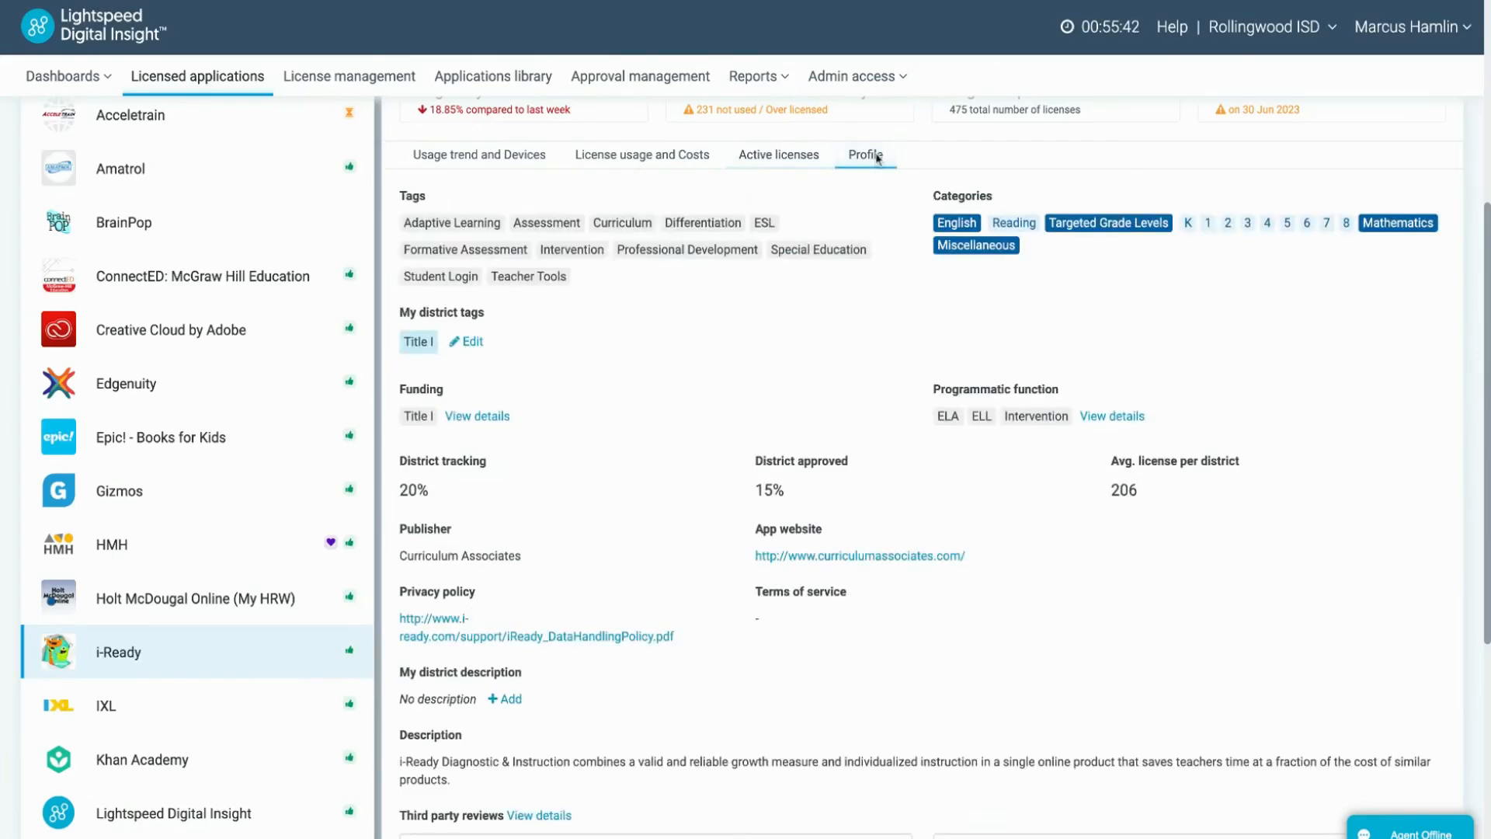
mouse_move(847, 306)
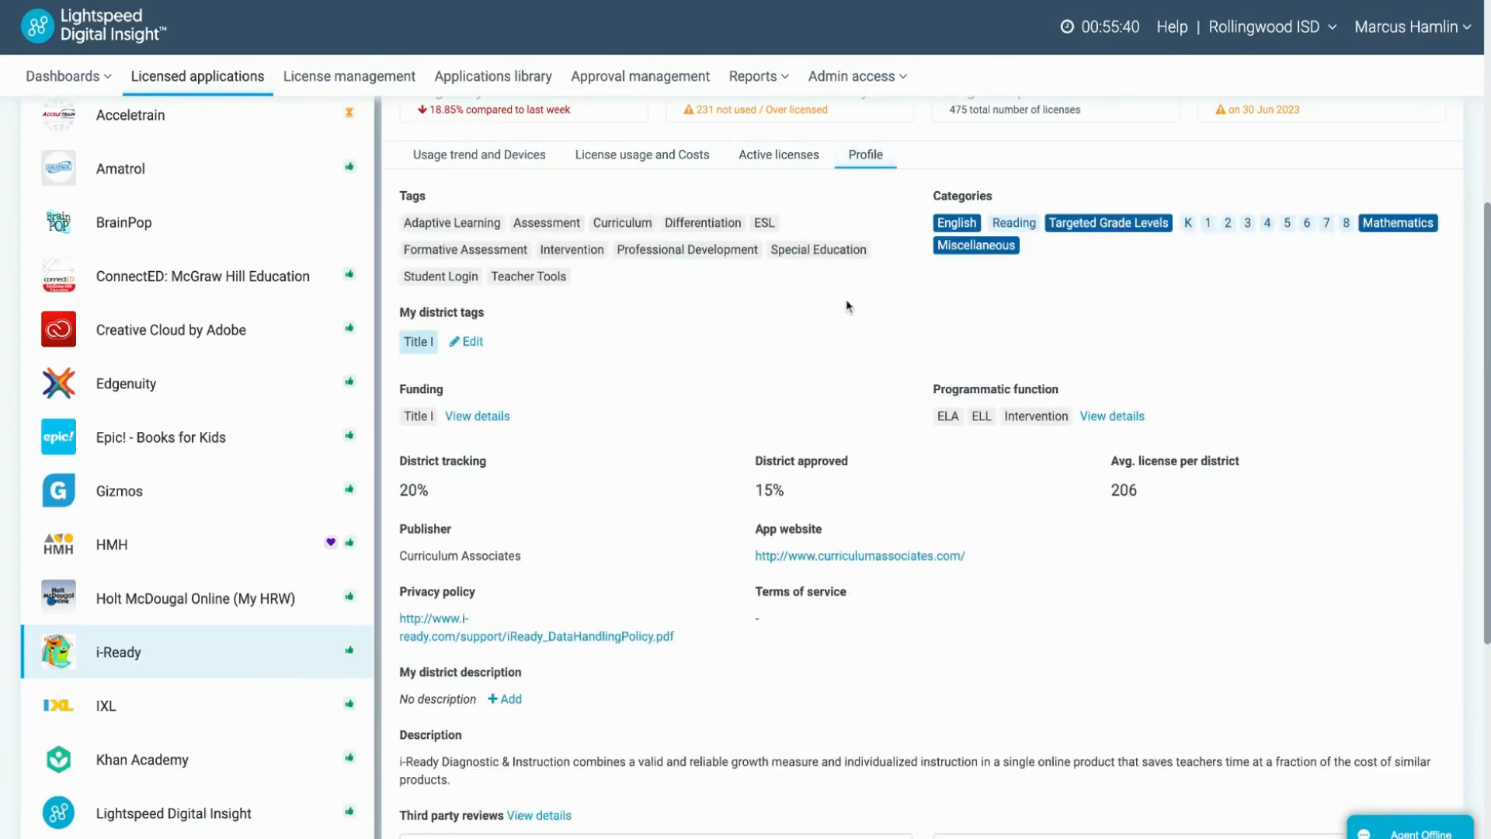